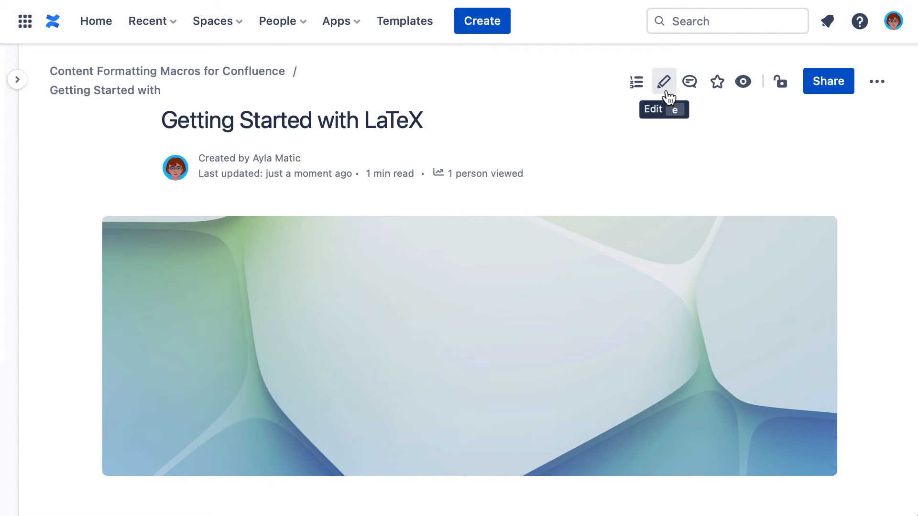
- Switch the Getting Started with LaTeX page into edit mode
click(664, 82)
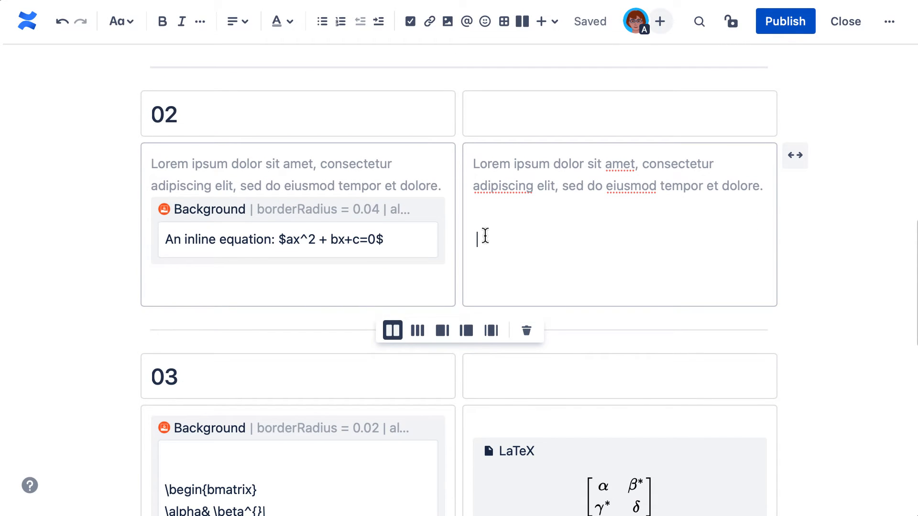
- Insert the Adaptavist LaTeX macro into section 02's right column via /la
text(/la)
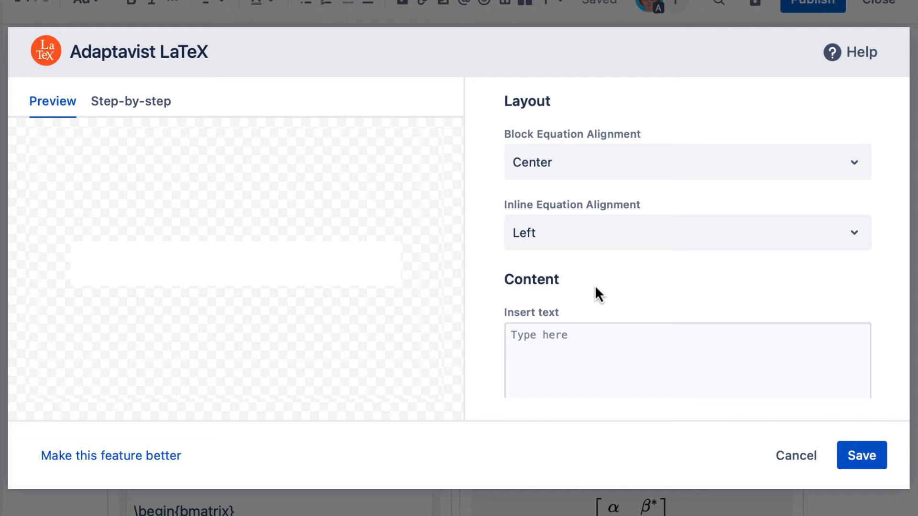
- Set inline equation alignment, enter 'An inline equation: $ax^2 + bx+c=0$', and save the macro
click(685, 233)
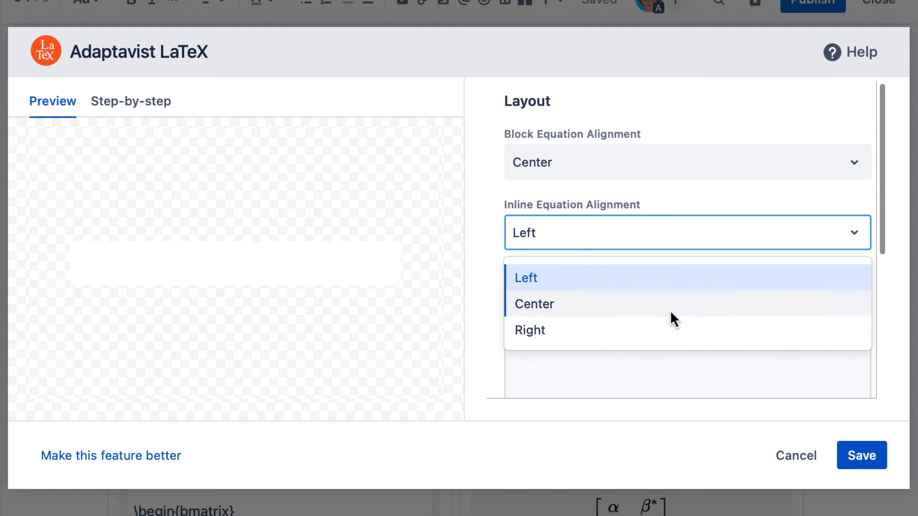
click(535, 304)
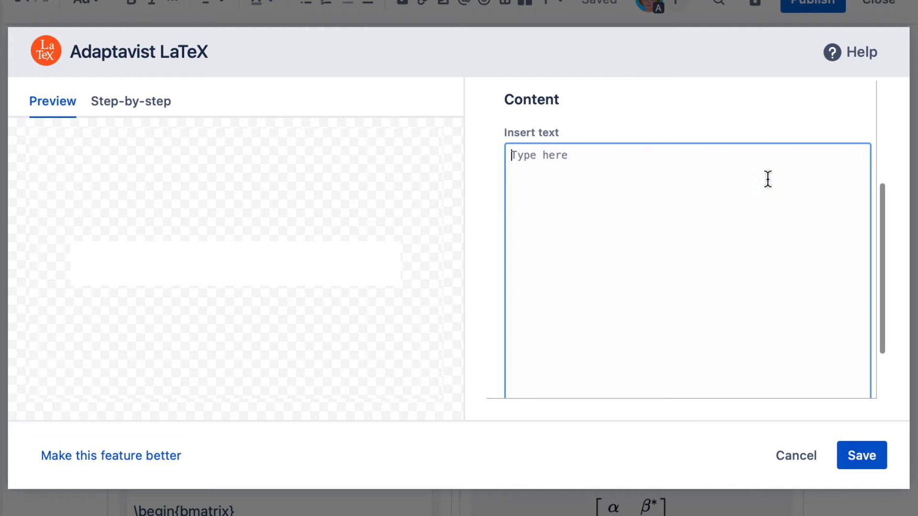
text(An inline equation: $ax^2 + bx+c=0$)
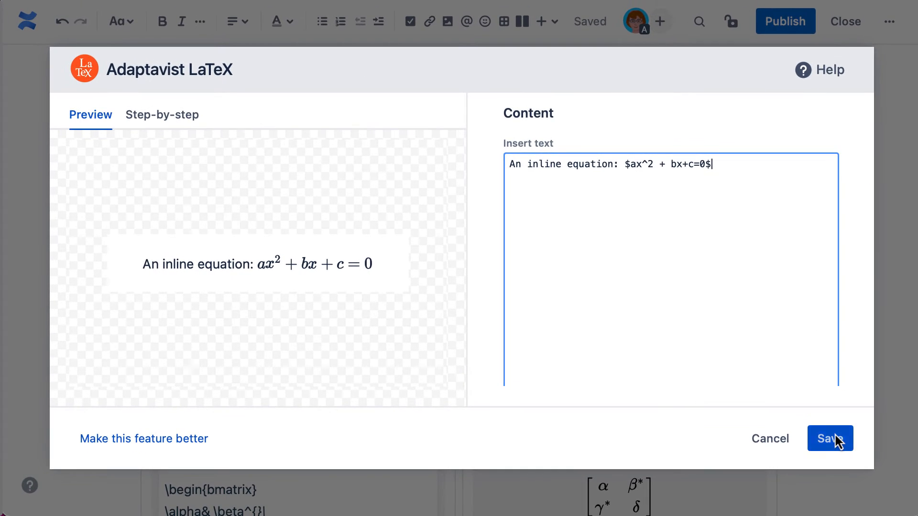
click(830, 438)
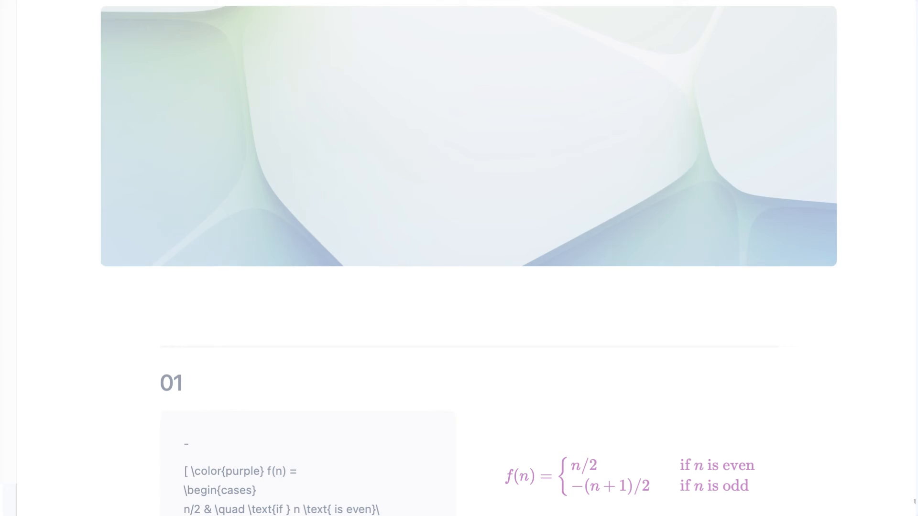
scroll(down, 3)
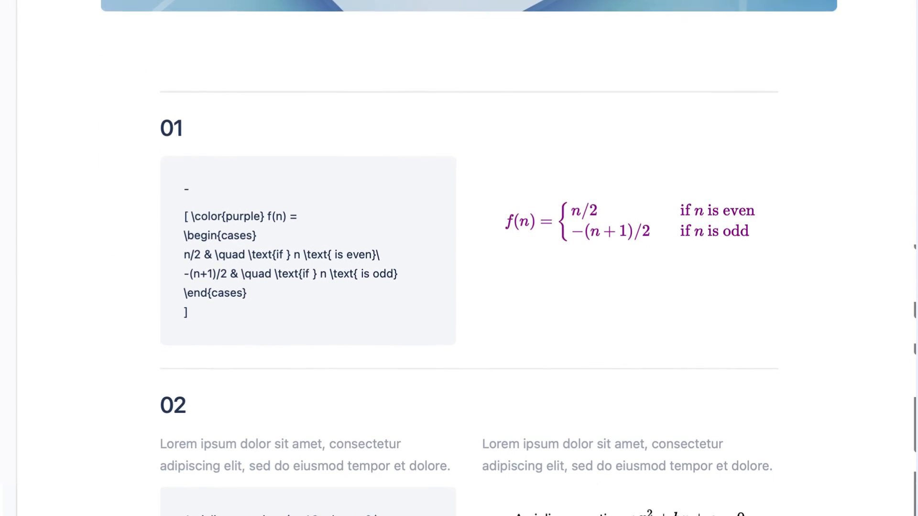
scroll(down, 3)
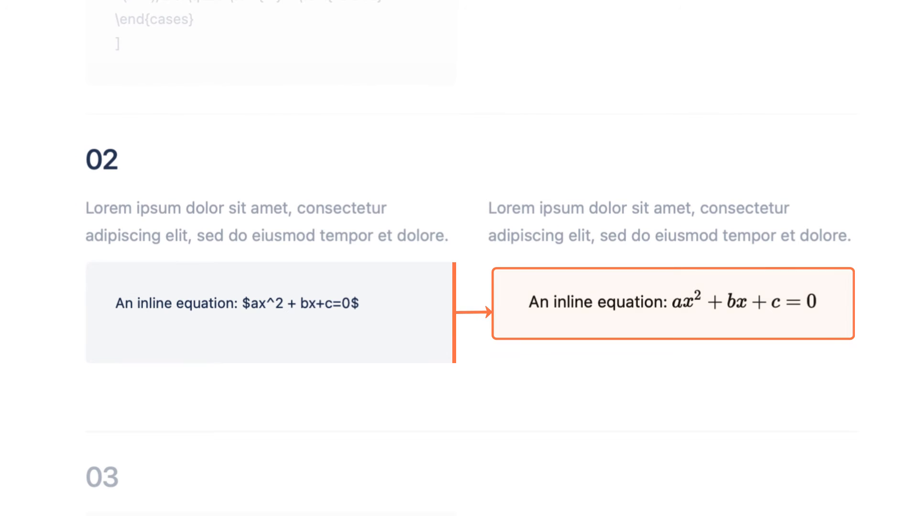
scroll(down, 3)
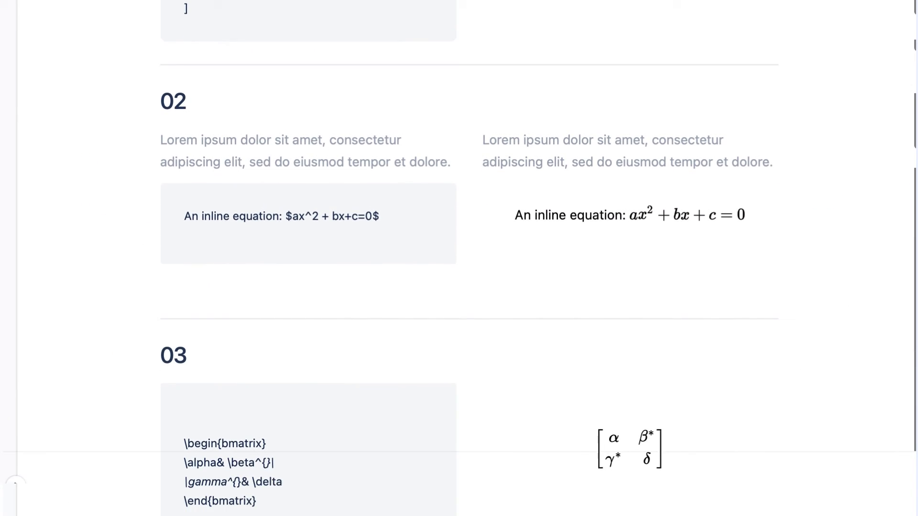
scroll(down, 3)
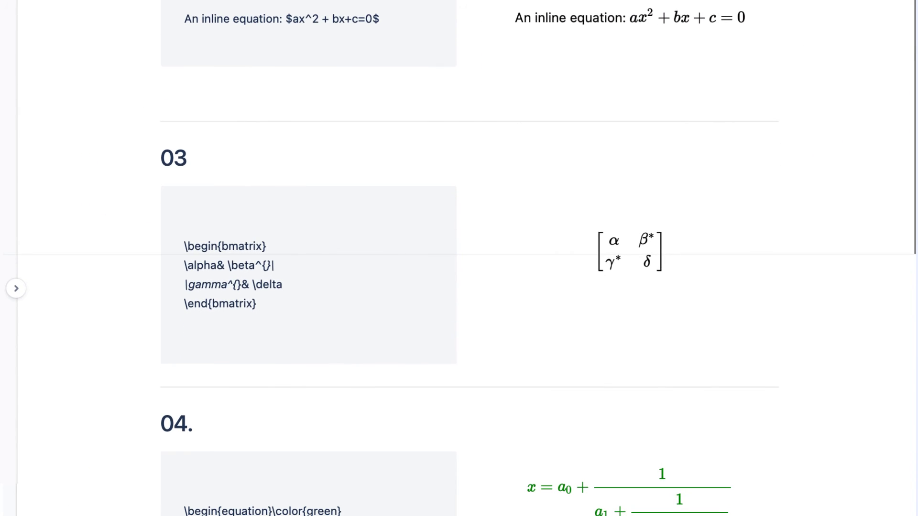